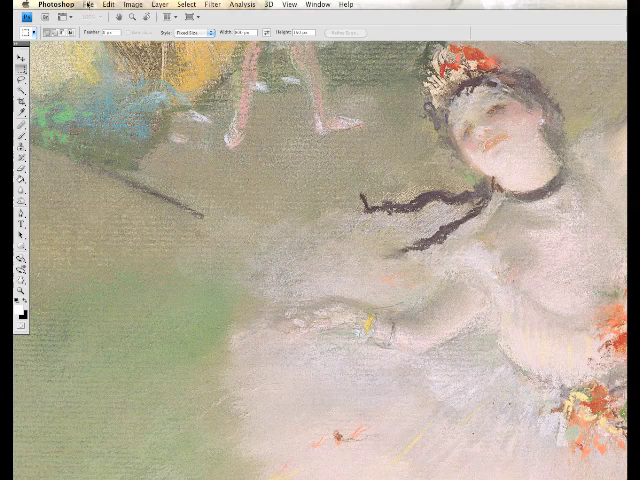
# Step: Create a new blank Letter document, 8.5 by 11 inches at 300 ppi
pyautogui.click(90, 4)
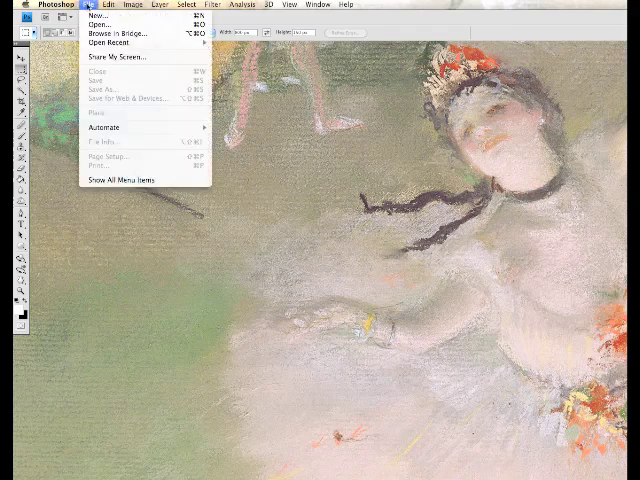
pyautogui.click(100, 15)
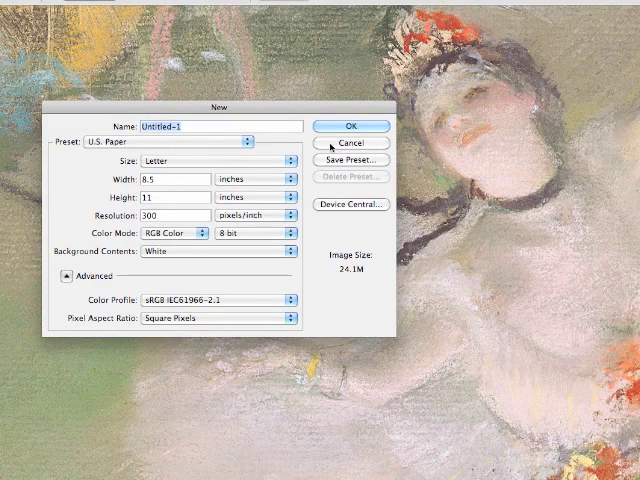
pyautogui.click(350, 126)
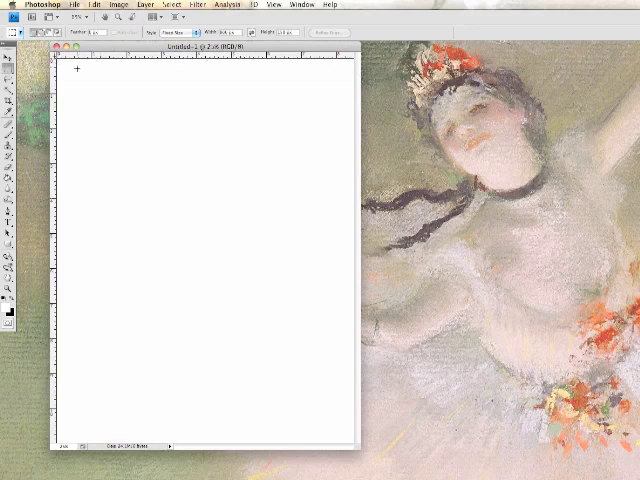
# Step: Drag guides to the page centre vertically and horizontally, plus a margin guide near the right edge
pyautogui.click(272, 4)
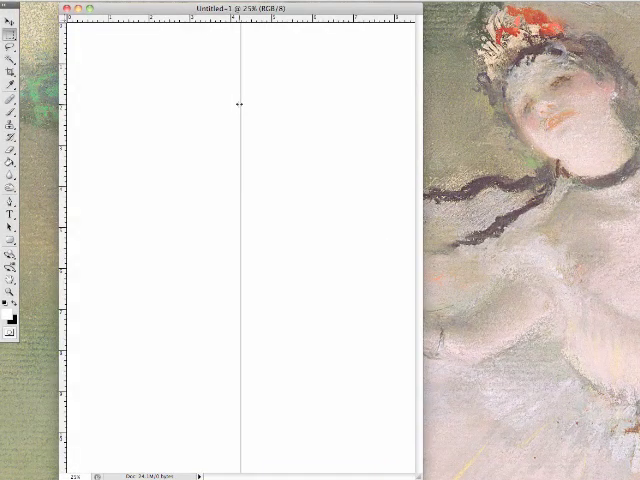
pyautogui.moveTo(245, 20); pyautogui.dragTo(245, 250)
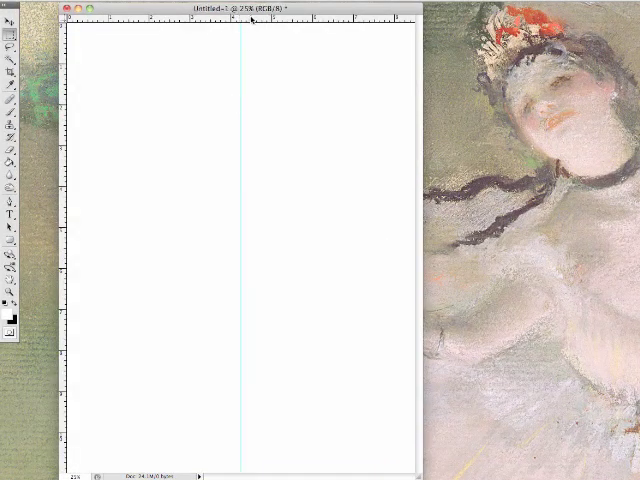
pyautogui.moveTo(248, 20); pyautogui.dragTo(248, 205)
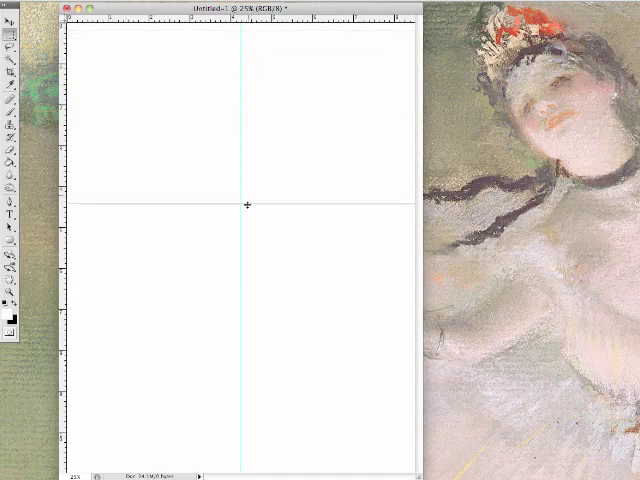
pyautogui.moveTo(248, 205); pyautogui.dragTo(248, 248)
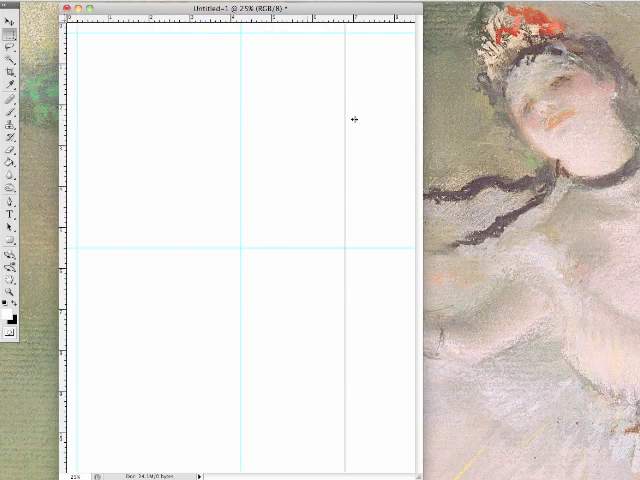
pyautogui.moveTo(343, 120); pyautogui.dragTo(408, 120)
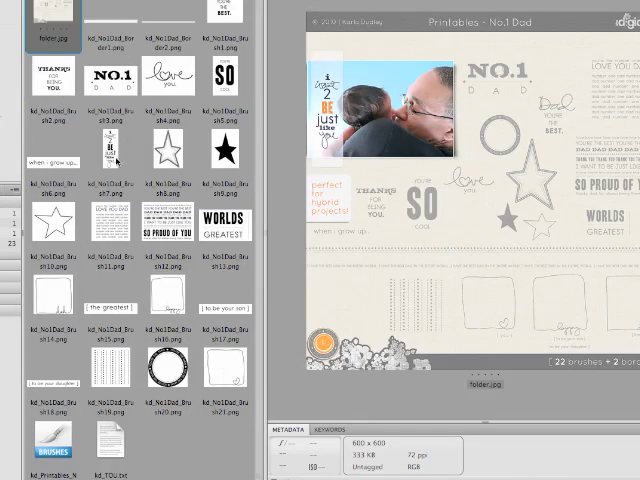
# Step: Pick the 'i want 2 BE just like you' Brush7 thumbnail and bring up its Place options
pyautogui.click(175, 175)
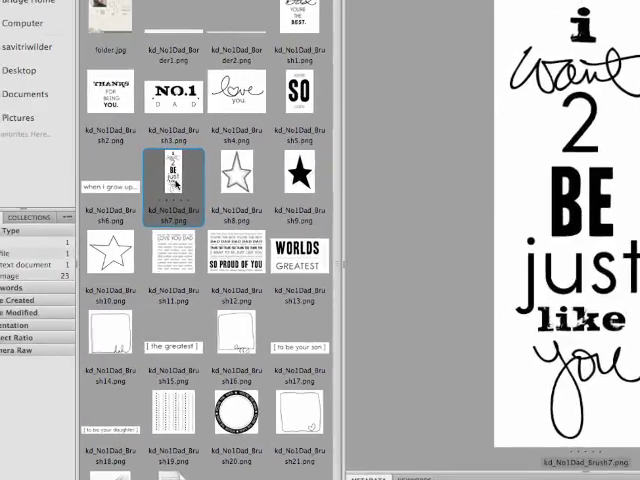
pyautogui.rightClick(305, 230)
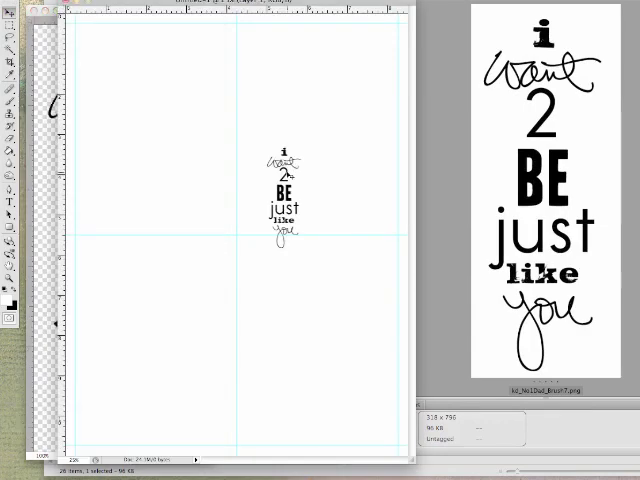
# Step: Move the word art into the lower-left quarter of the page, below the horizontal guide
pyautogui.moveTo(290, 195); pyautogui.dragTo(195, 350)
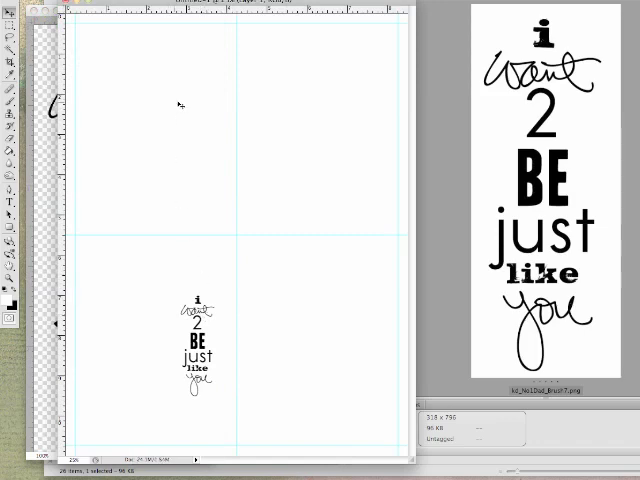
pyautogui.moveTo(162, 170)
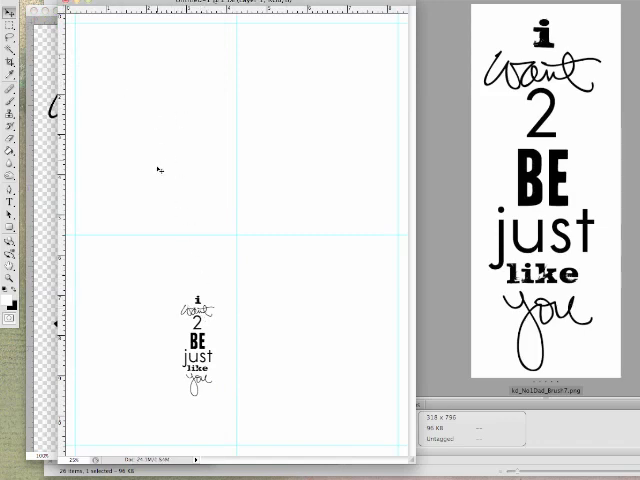
pyautogui.moveTo(250, 140)
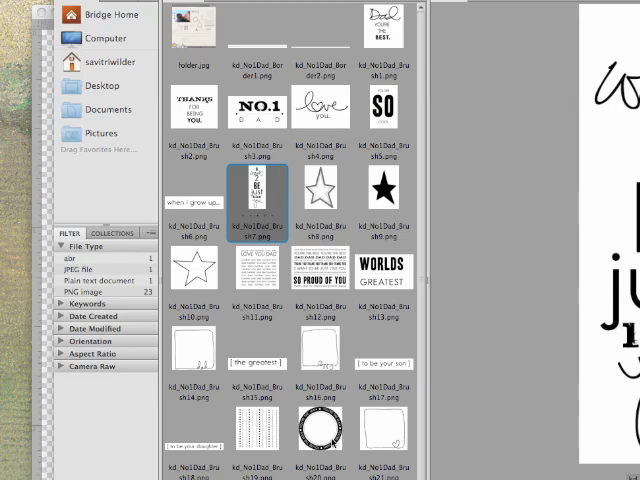
# Step: Place the Brush20 'You're the man' circle stamp onto the card from Bridge
pyautogui.rightClick(318, 443)
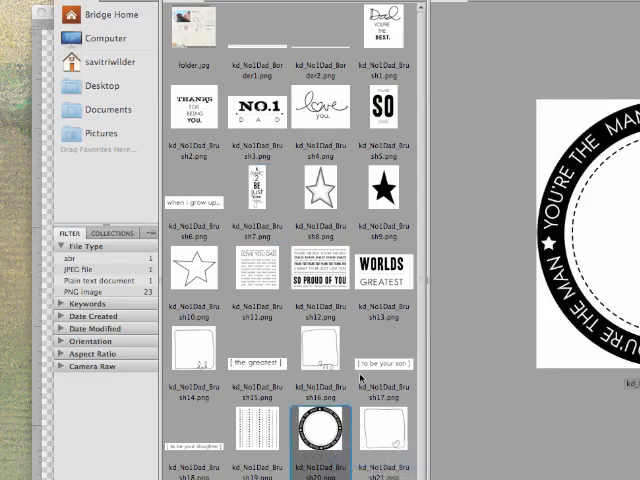
pyautogui.doubleClick(315, 430)
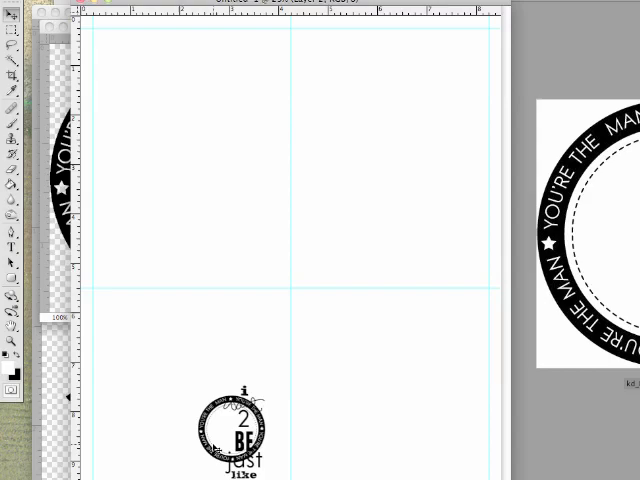
pyautogui.moveTo(195, 367)
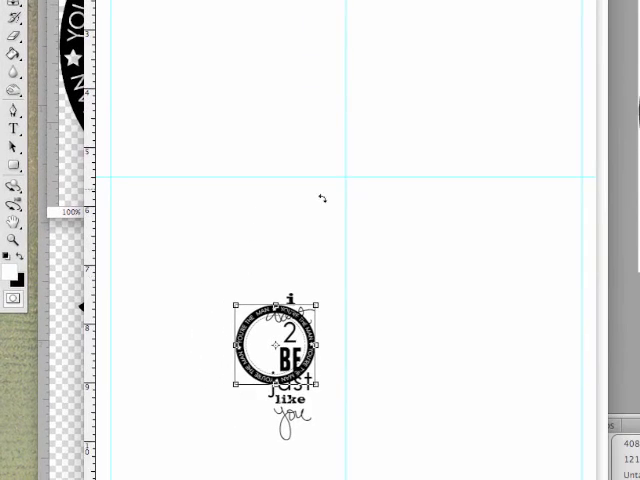
pyautogui.moveTo(372, 219)
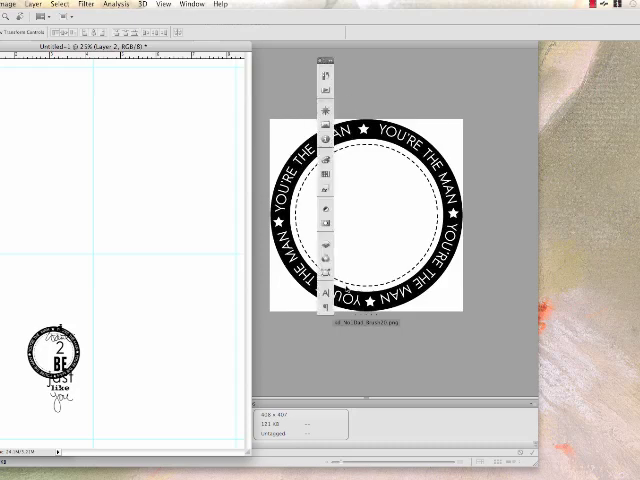
pyautogui.moveTo(330, 252)
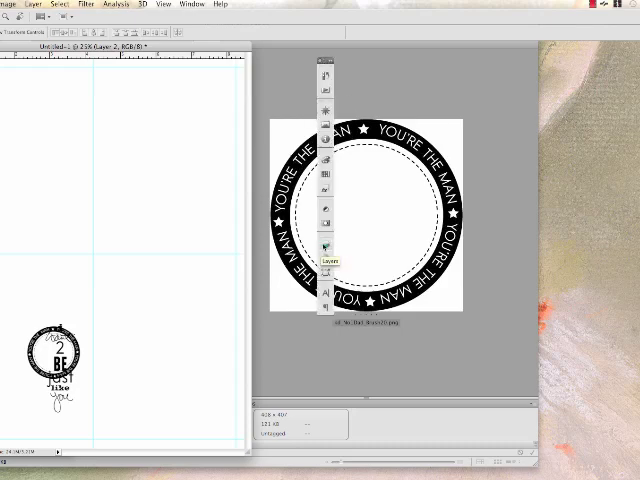
# Step: Reorder layers so the circle stamp sits beneath the word art, above the background
pyautogui.click(333, 262)
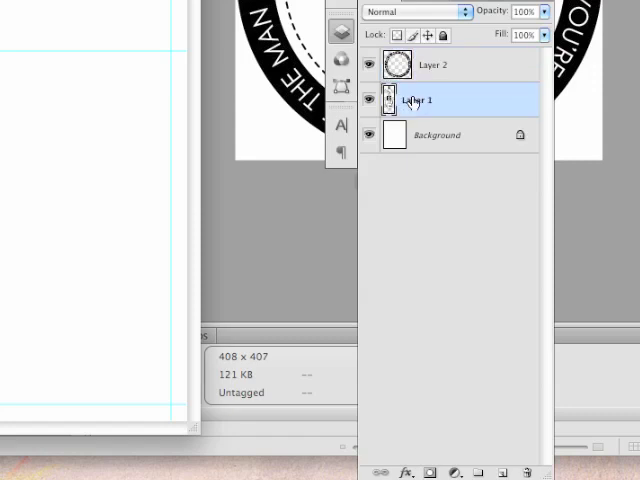
pyautogui.click(433, 64)
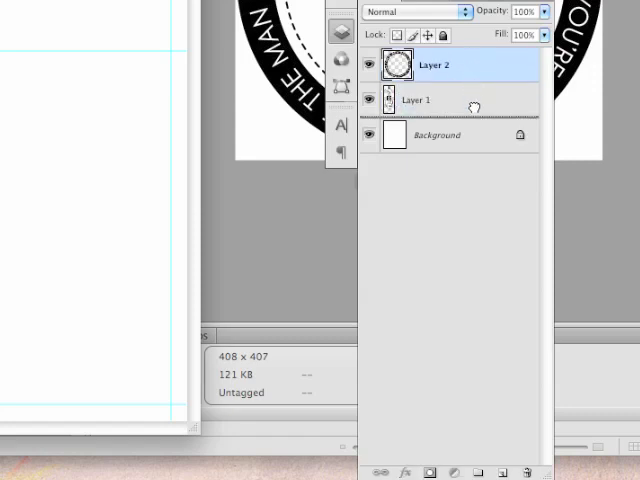
pyautogui.moveTo(435, 65); pyautogui.dragTo(435, 100)
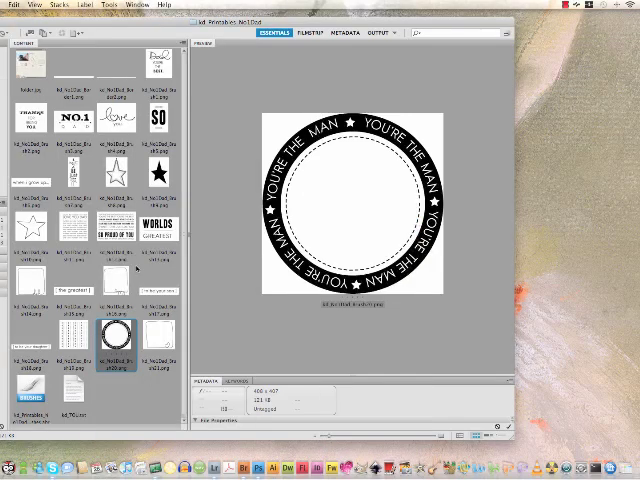
# Step: Select kd_No1Dad_Border2.png in Bridge and choose Open With Photoshop
pyautogui.click(70, 70)
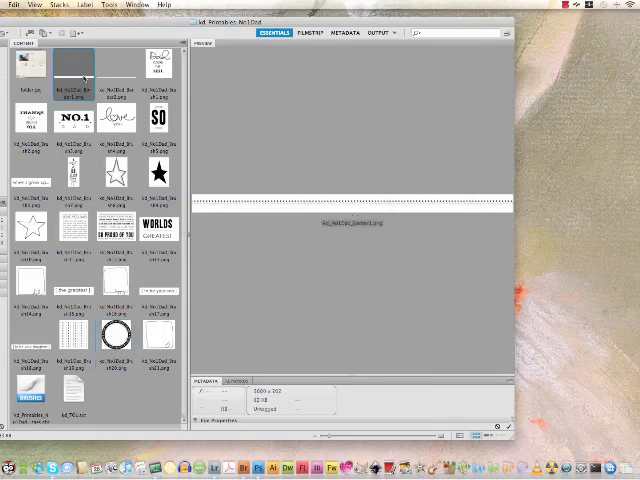
pyautogui.click(114, 68)
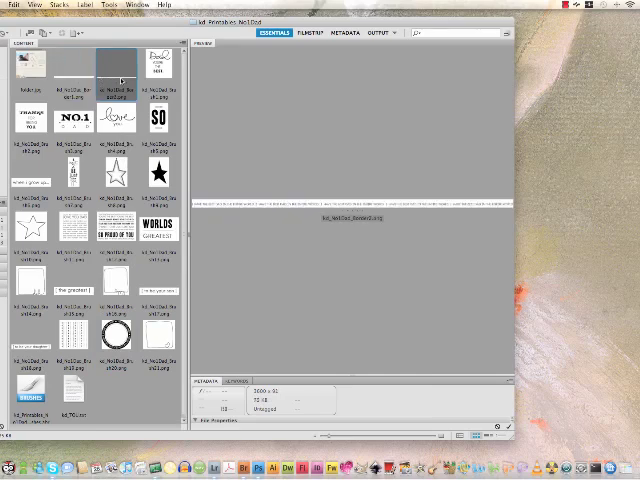
pyautogui.rightClick(116, 68)
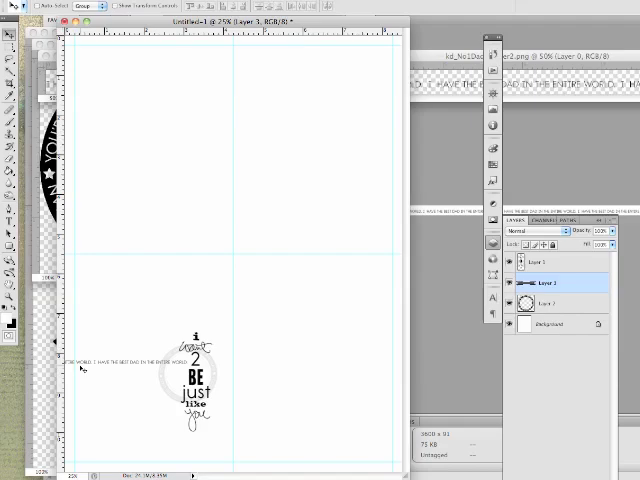
pyautogui.moveTo(102, 214)
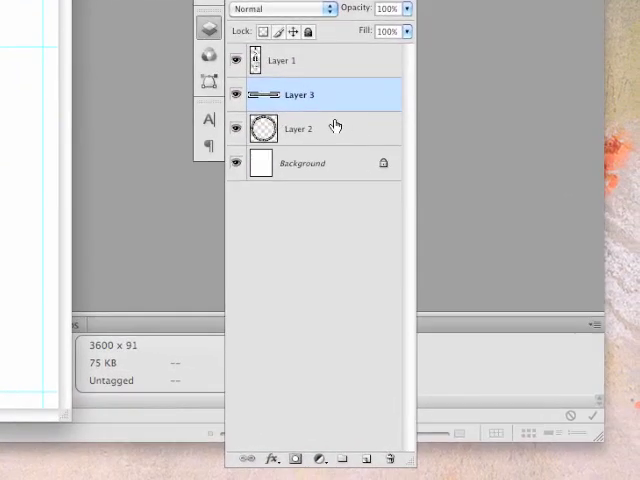
pyautogui.moveTo(348, 95)
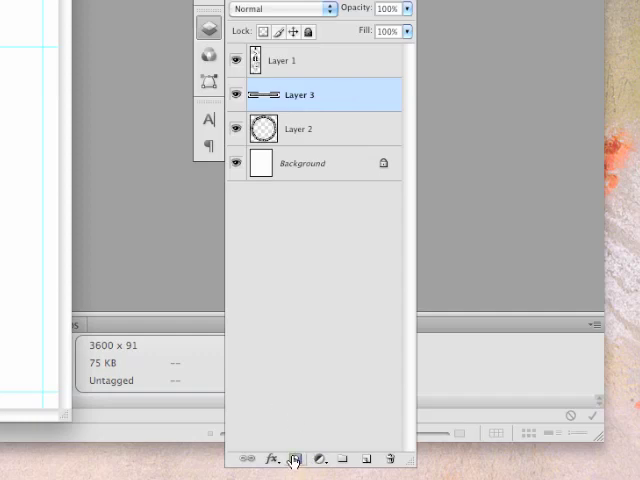
# Step: Add a layer mask to the text border strip layer
pyautogui.click(294, 458)
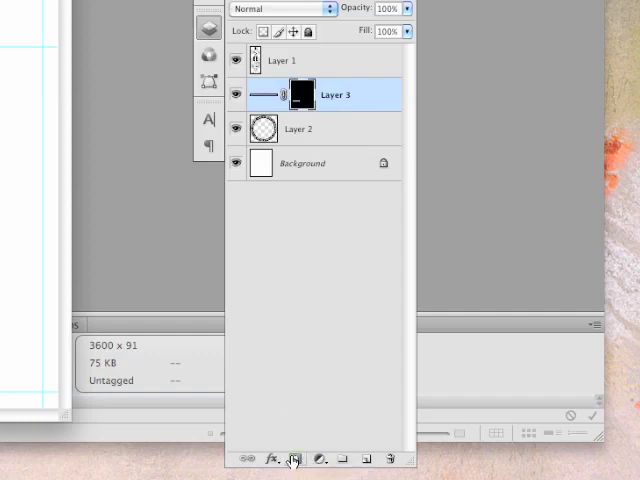
pyautogui.moveTo(293, 458)
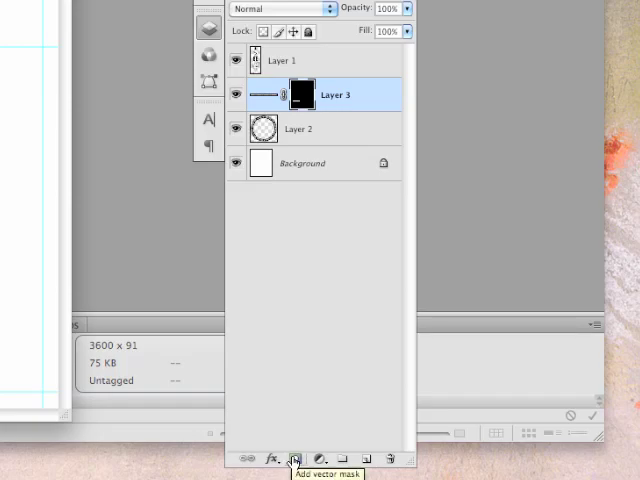
pyautogui.click(291, 458)
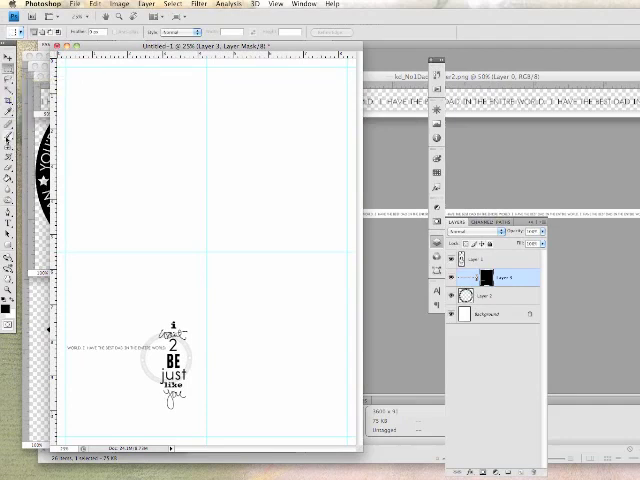
# Step: Switch to the Brush tool and shrink Master Diameter to a 7 px hard brush
pyautogui.click(52, 31)
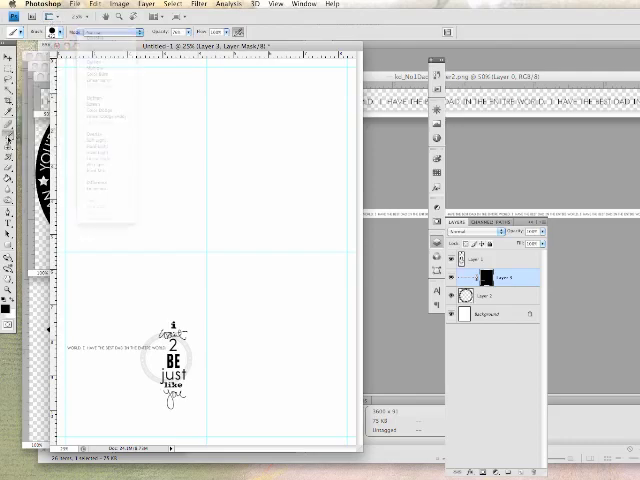
pyautogui.click(127, 29)
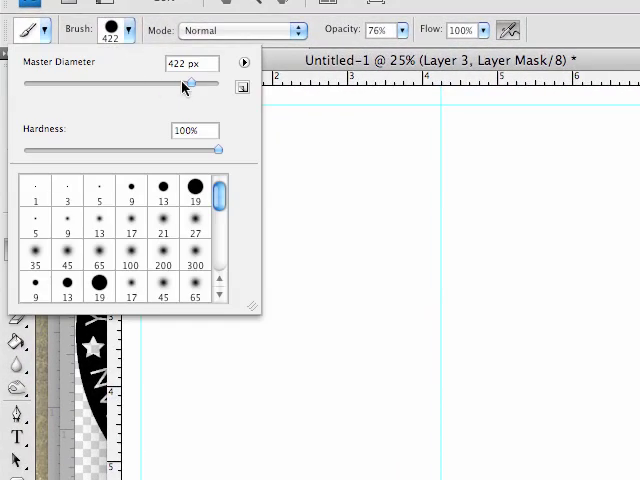
pyautogui.moveTo(185, 84); pyautogui.dragTo(30, 84)
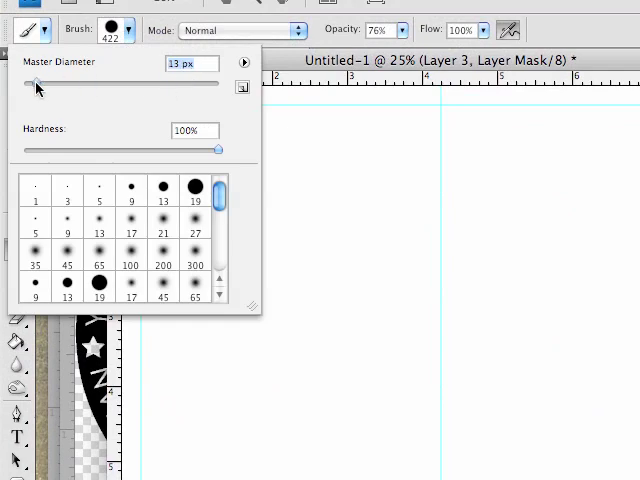
pyautogui.moveTo(35, 87); pyautogui.dragTo(28, 87)
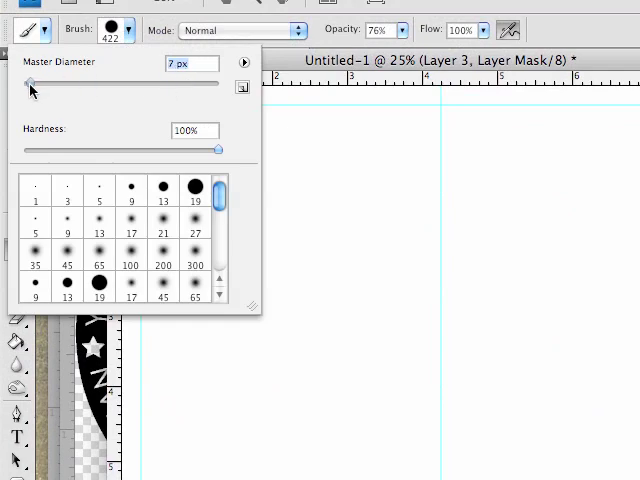
pyautogui.moveTo(30, 84); pyautogui.dragTo(20, 84)
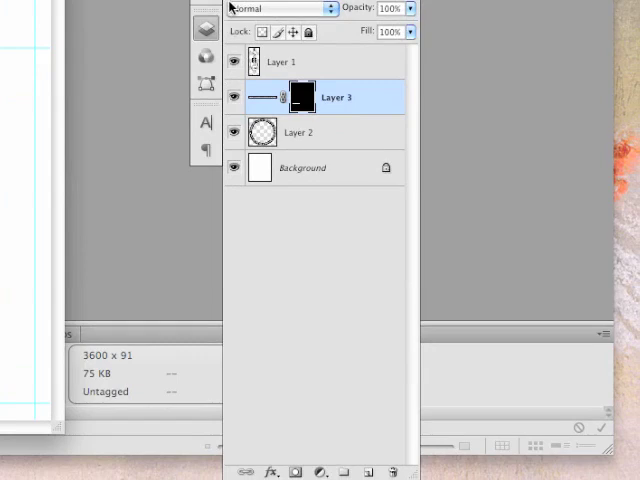
pyautogui.moveTo(280, 8)
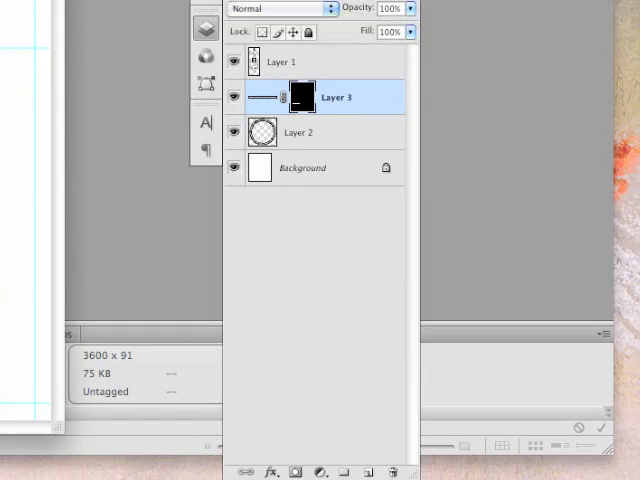
pyautogui.click(182, 6)
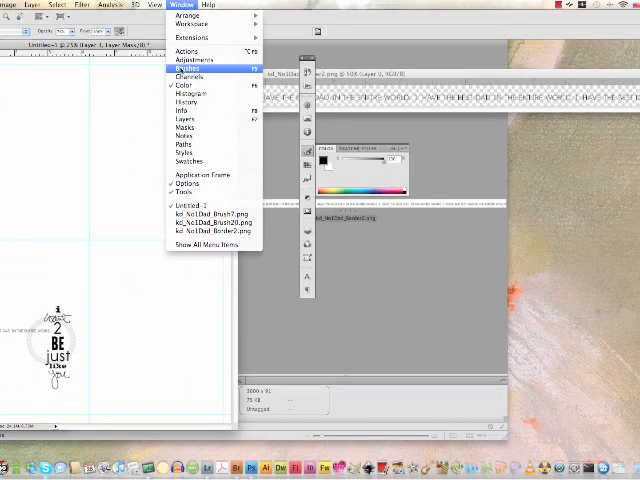
# Step: In Brush Tip Shape pick the Hard Round 3 px tip and set Spacing to 143% for dotted strokes
pyautogui.click(185, 68)
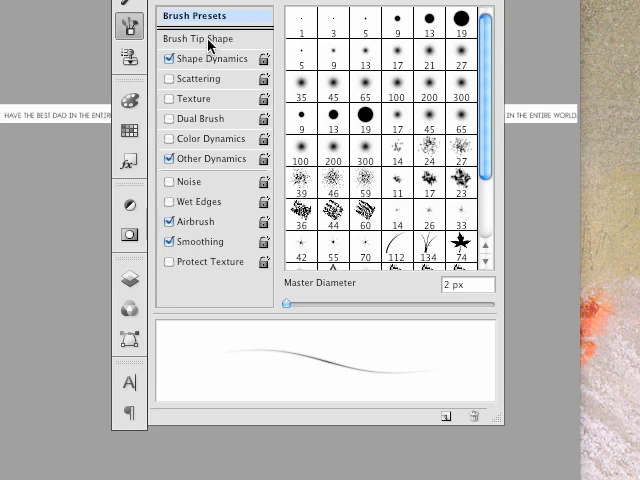
pyautogui.click(197, 38)
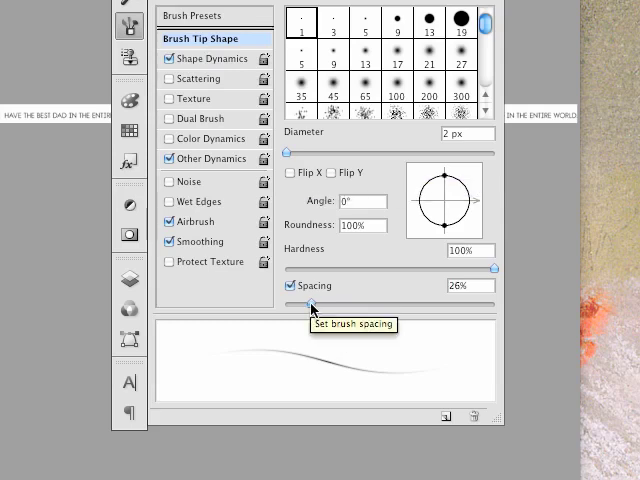
pyautogui.moveTo(312, 304); pyautogui.dragTo(422, 304)
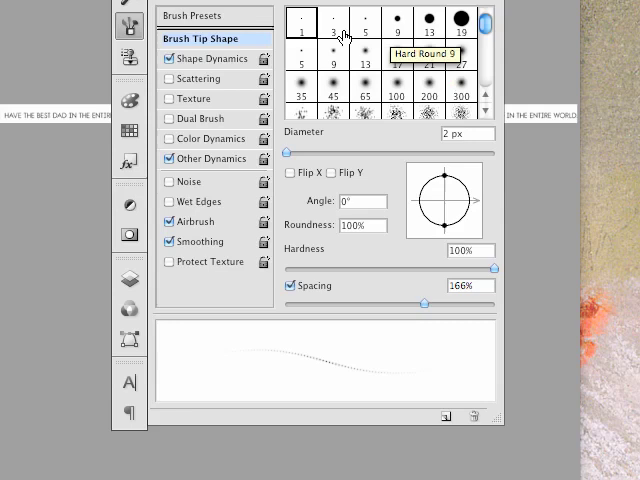
pyautogui.moveTo(424, 302); pyautogui.dragTo(337, 302)
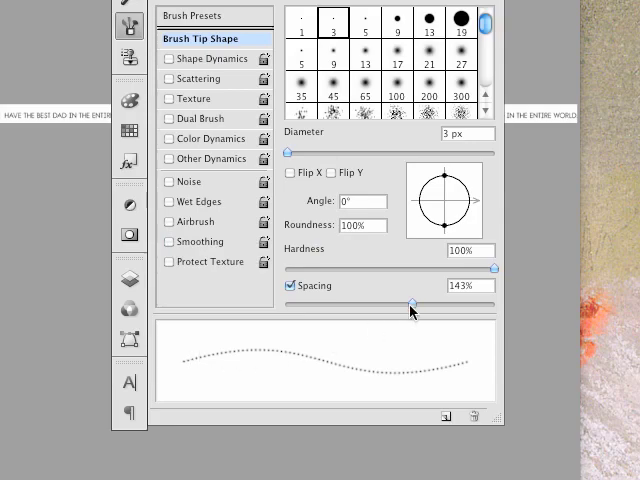
pyautogui.moveTo(410, 300); pyautogui.dragTo(440, 300)
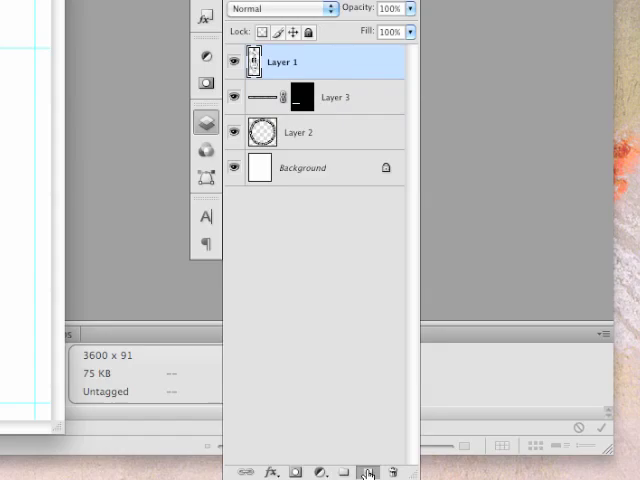
# Step: Add a new layer above the word art and bring the card's lower border area into view at 50%
pyautogui.click(369, 471)
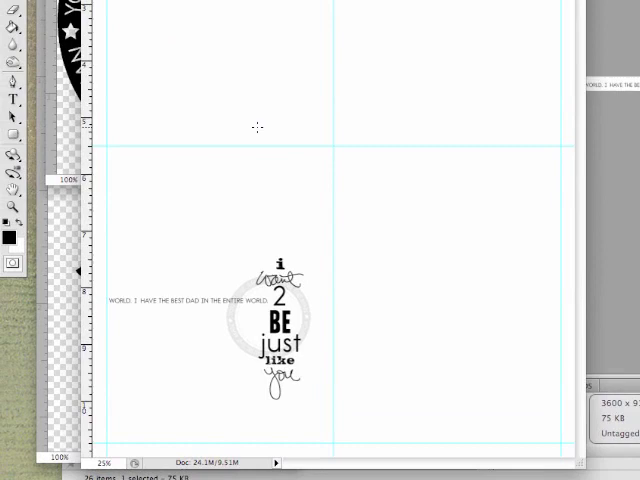
pyautogui.moveTo(259, 132)
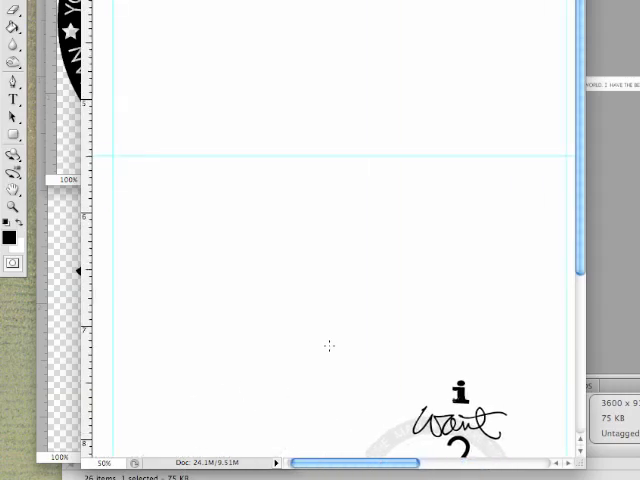
pyautogui.scroll(-3)
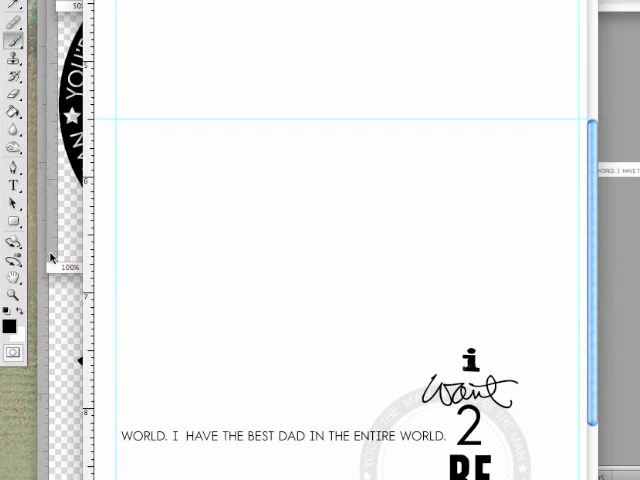